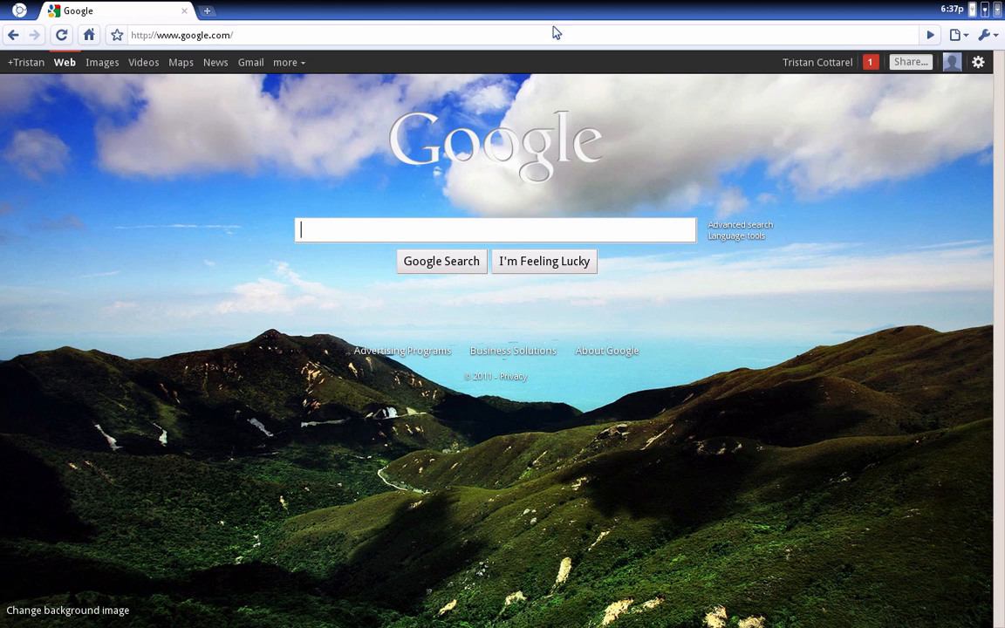
mouse_move(384, 50)
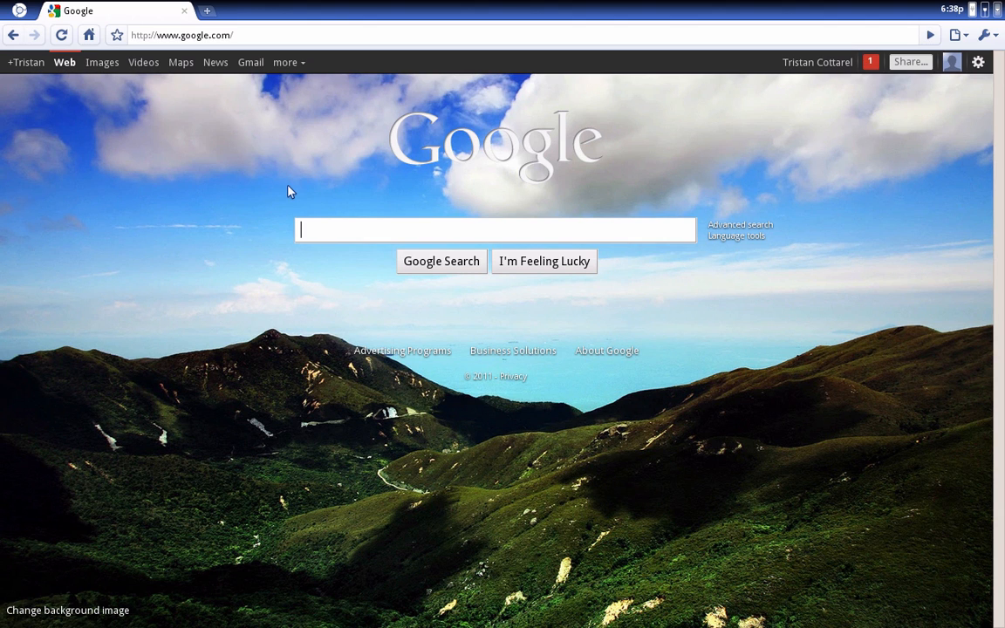
mouse_move(20, 26)
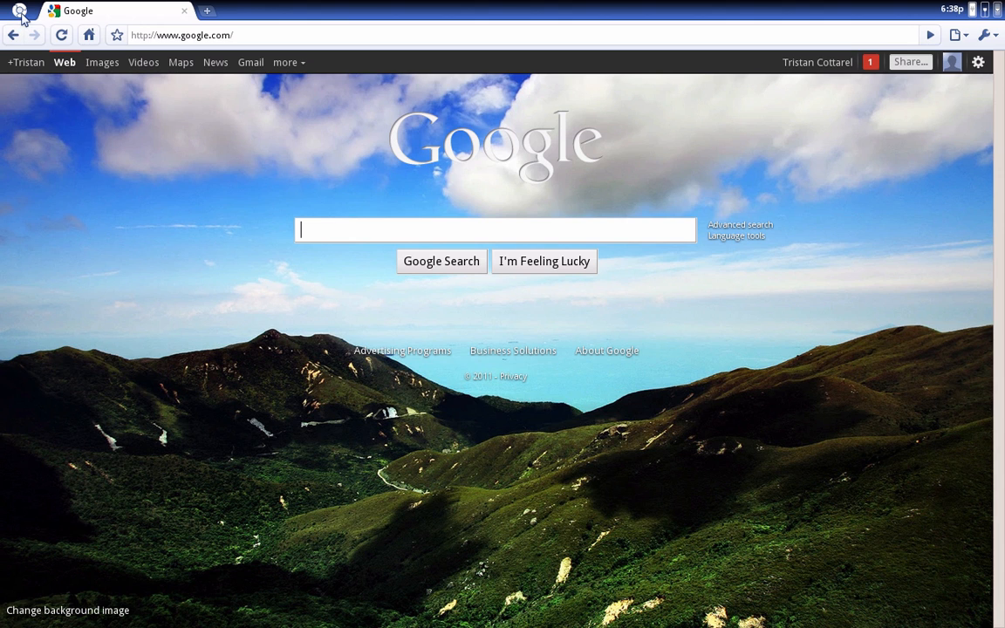
- Use the Chromium logo to show the app launcher grid of Gmail, YouTube and Calculator
click(20, 10)
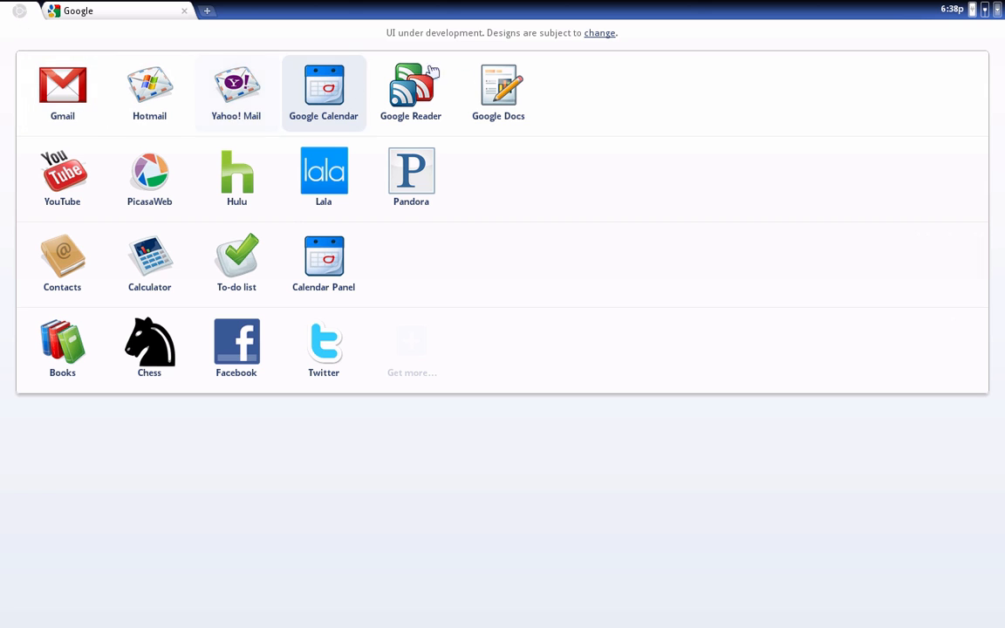
mouse_move(323, 178)
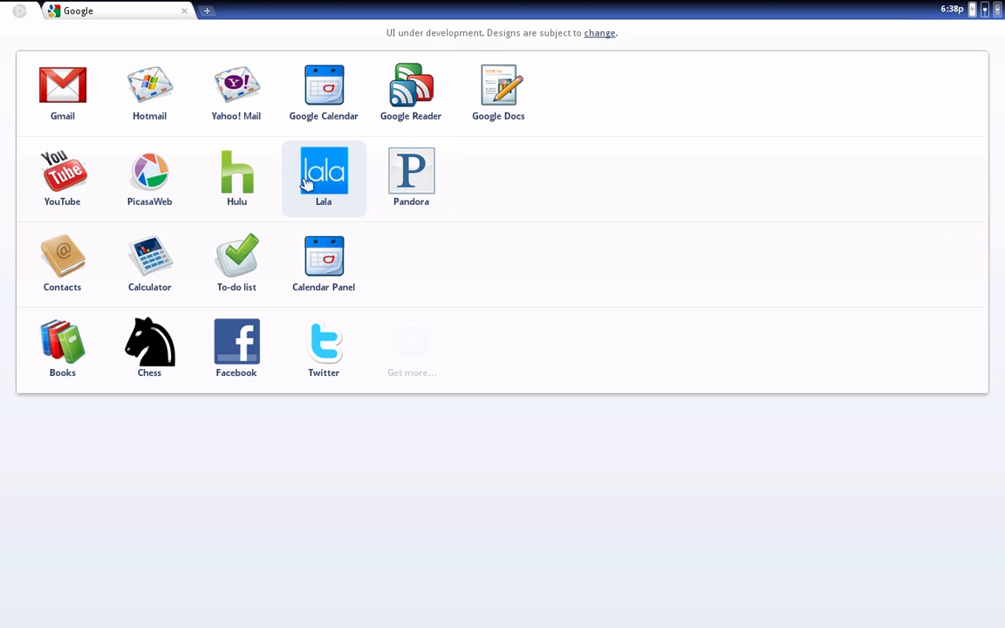
mouse_move(182, 184)
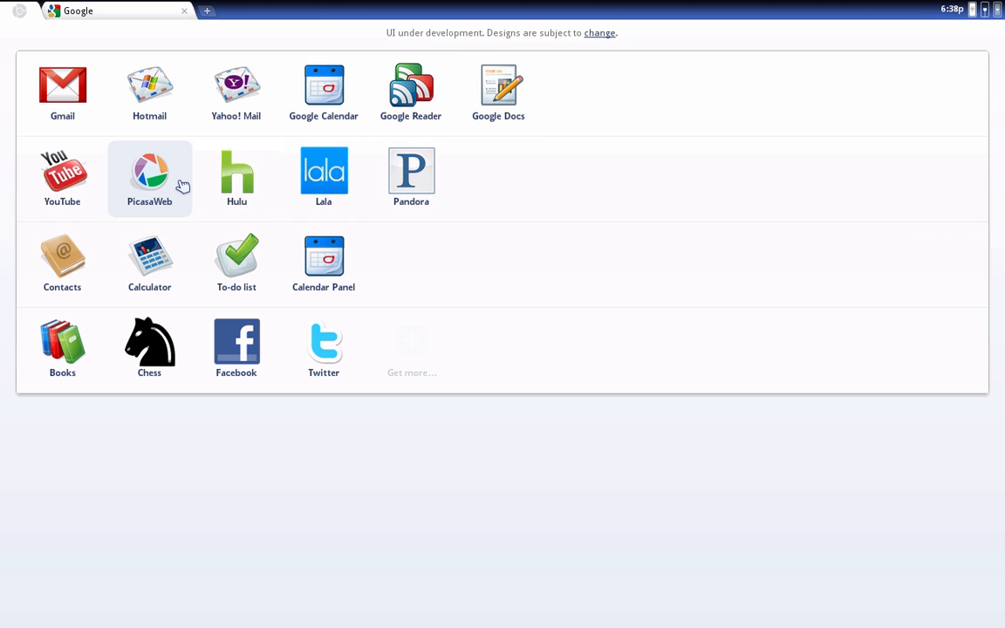
mouse_move(236, 262)
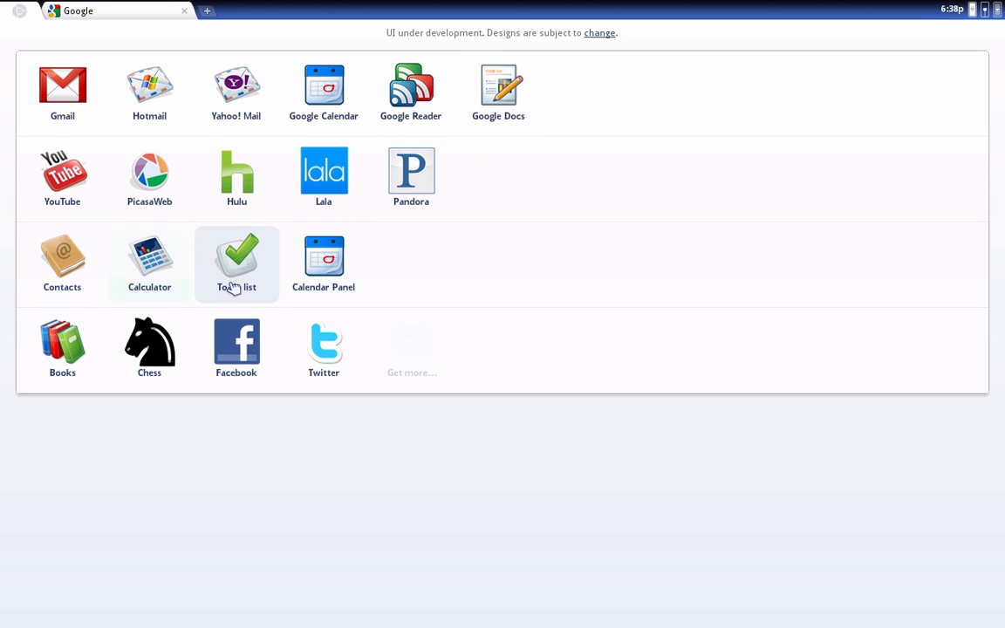
mouse_move(587, 425)
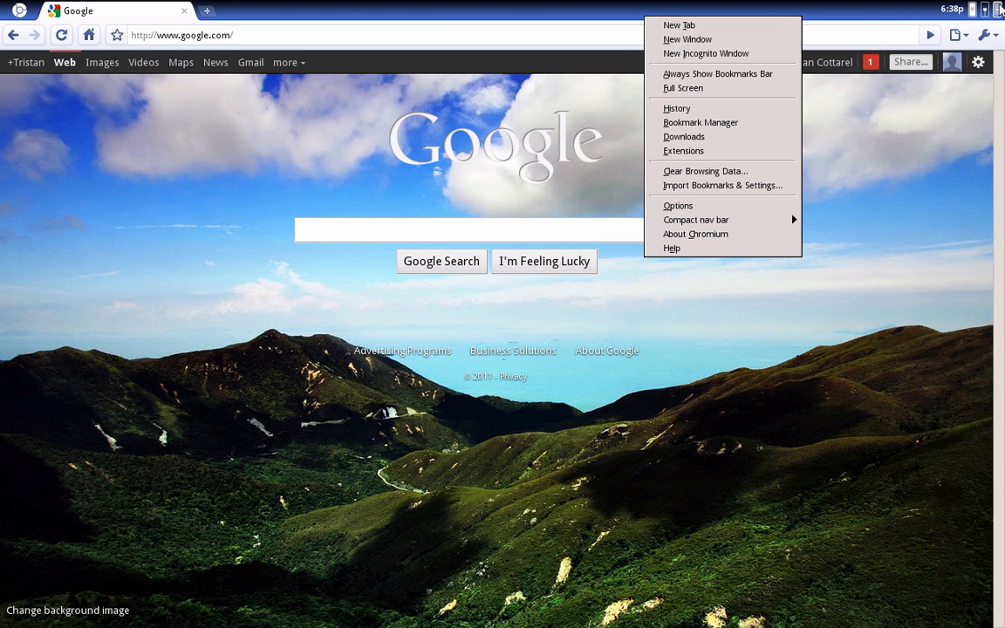
mouse_move(879, 264)
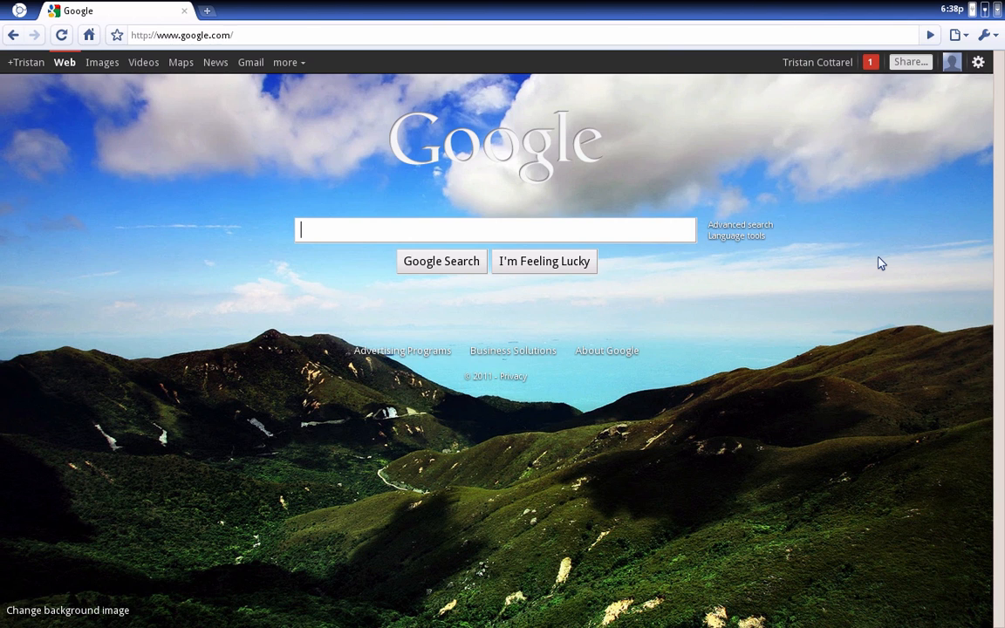
mouse_move(599, 446)
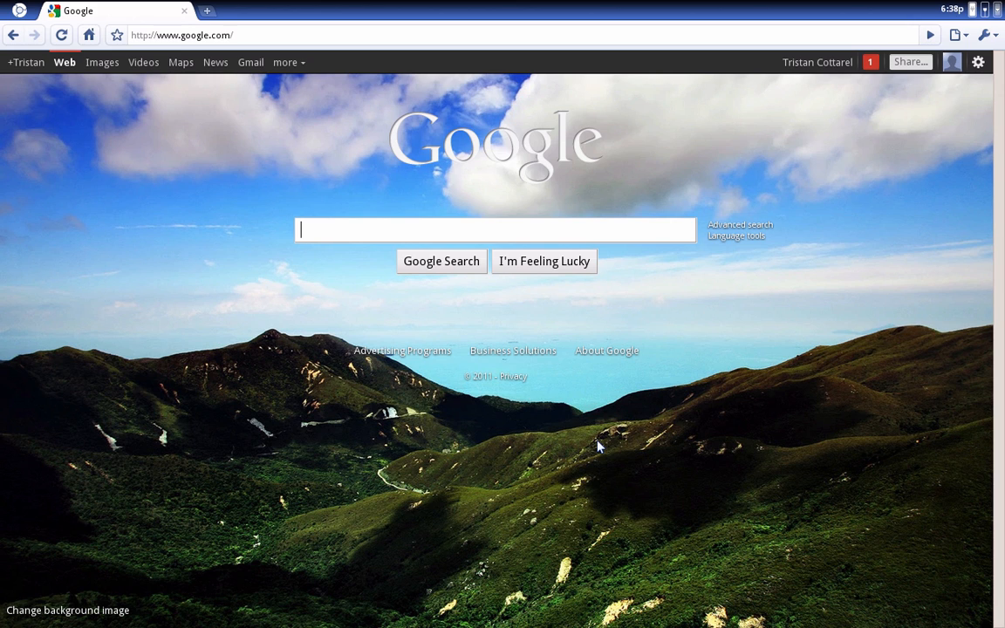
mouse_move(568, 419)
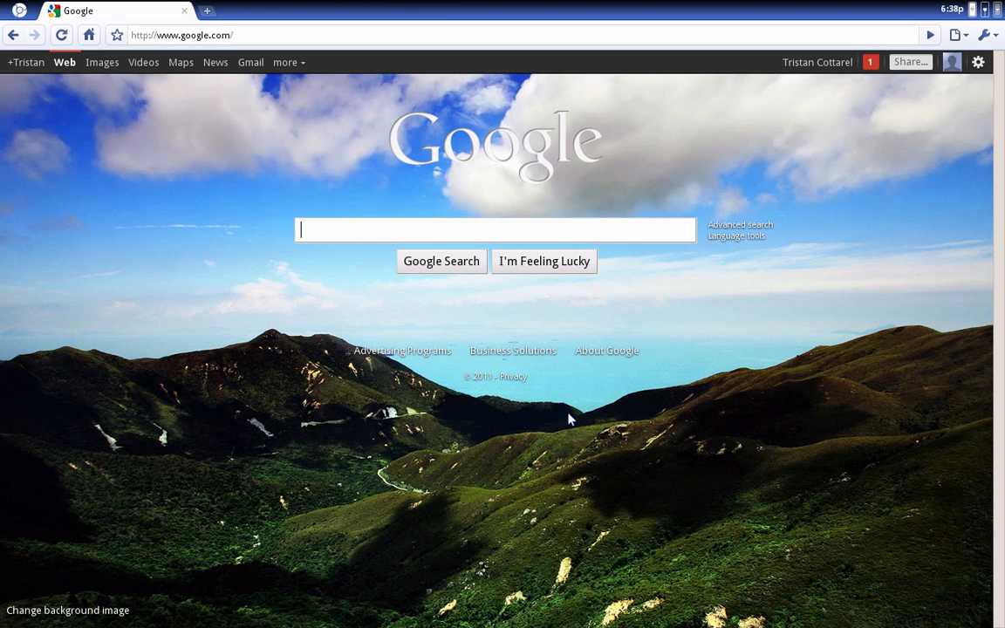
mouse_move(958, 37)
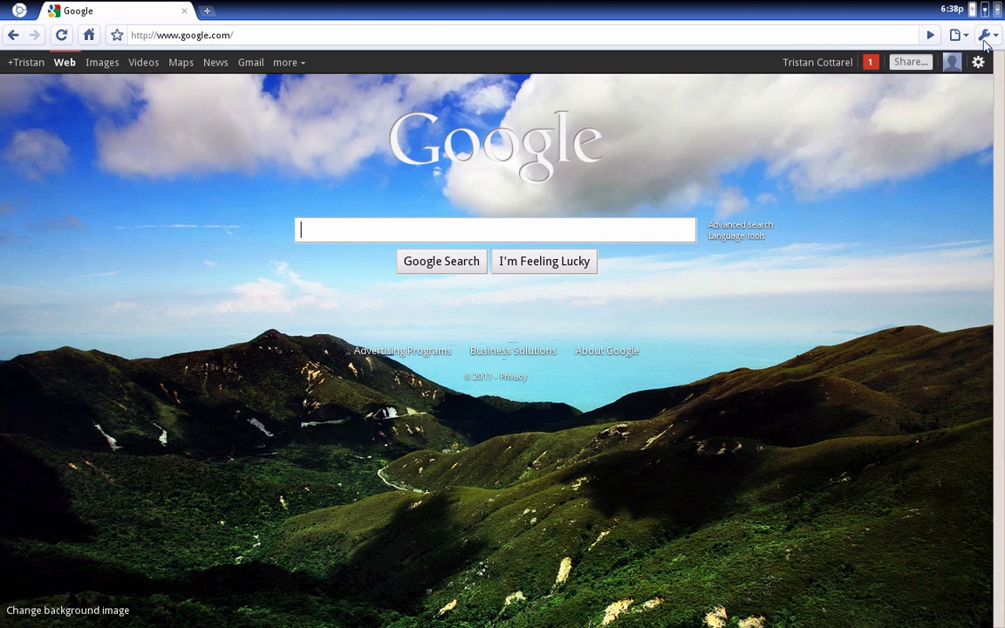
mouse_move(206, 11)
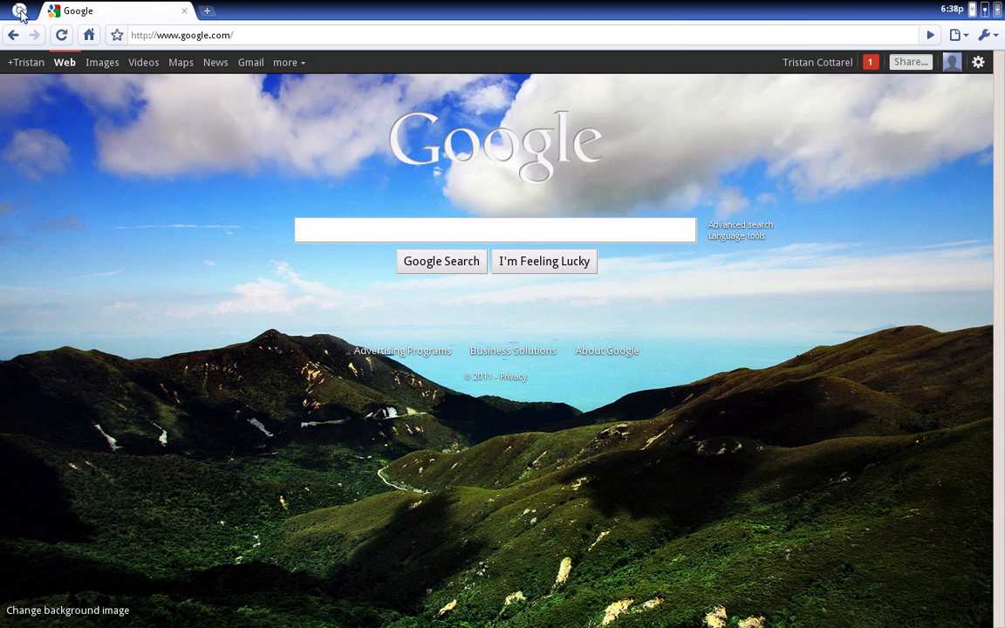
click(19, 11)
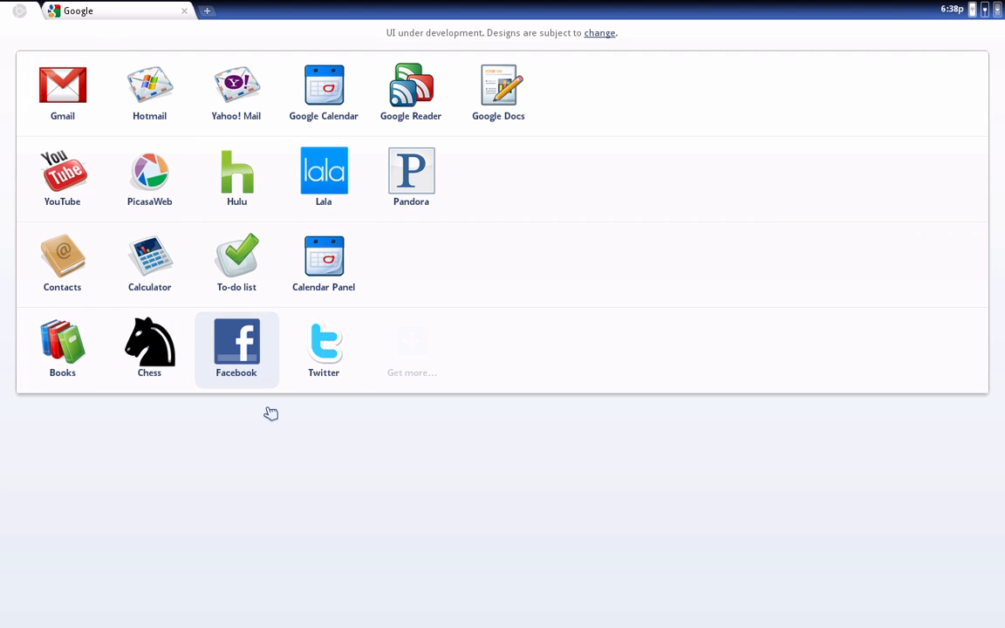
mouse_move(1001, 333)
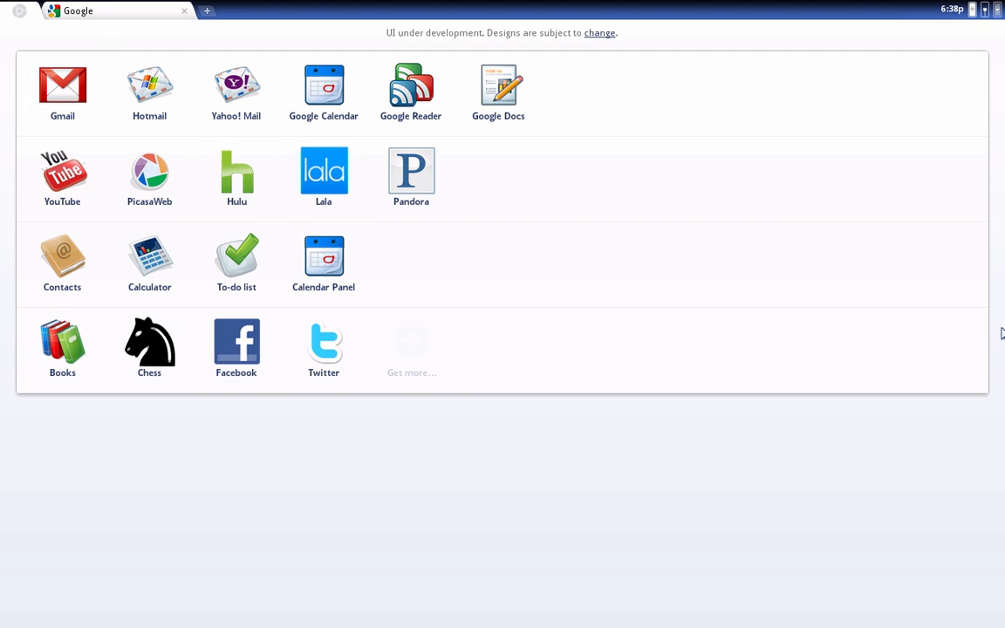
mouse_move(463, 221)
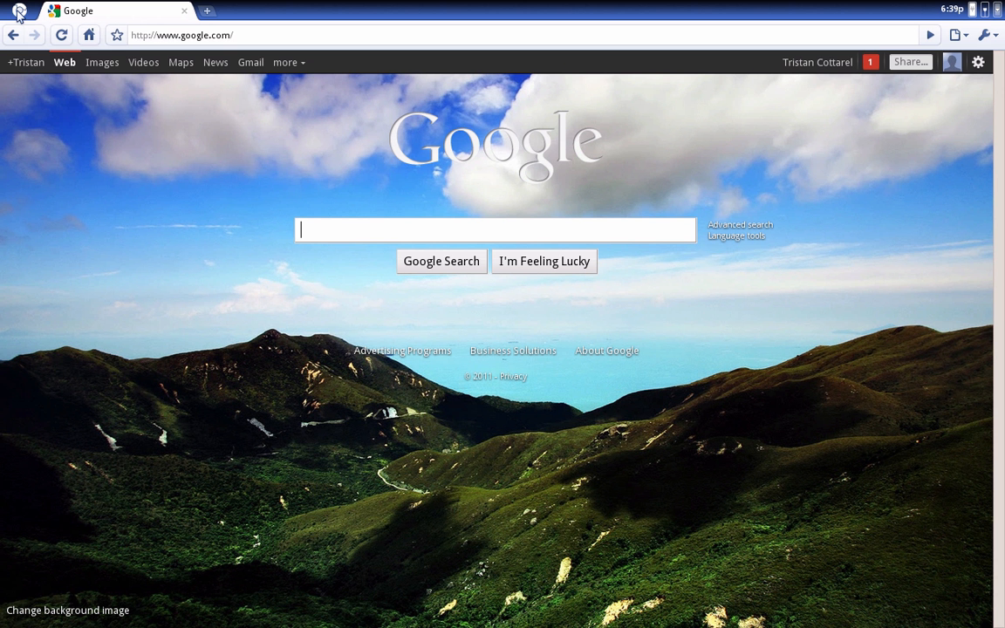
mouse_move(249, 226)
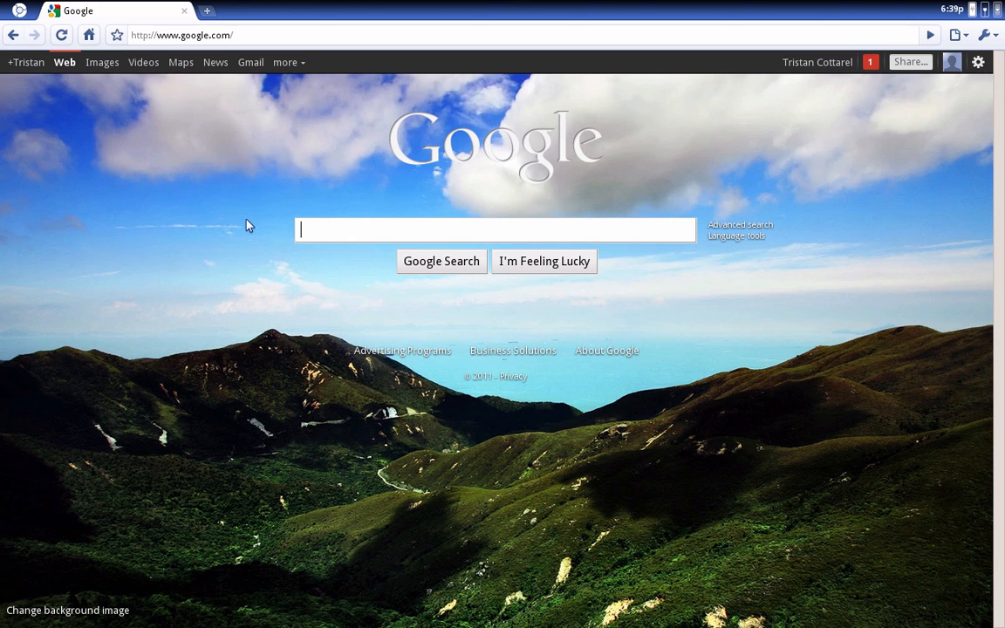